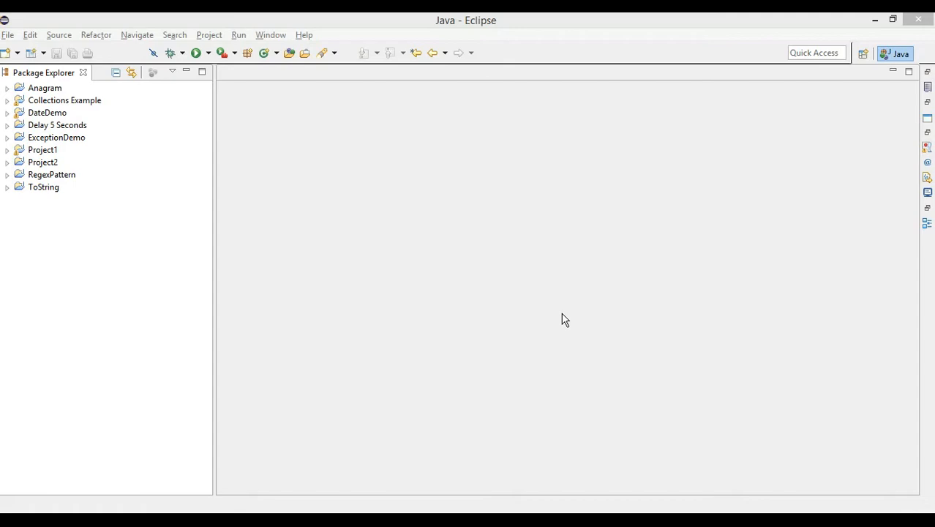
mouse_move(41, 211)
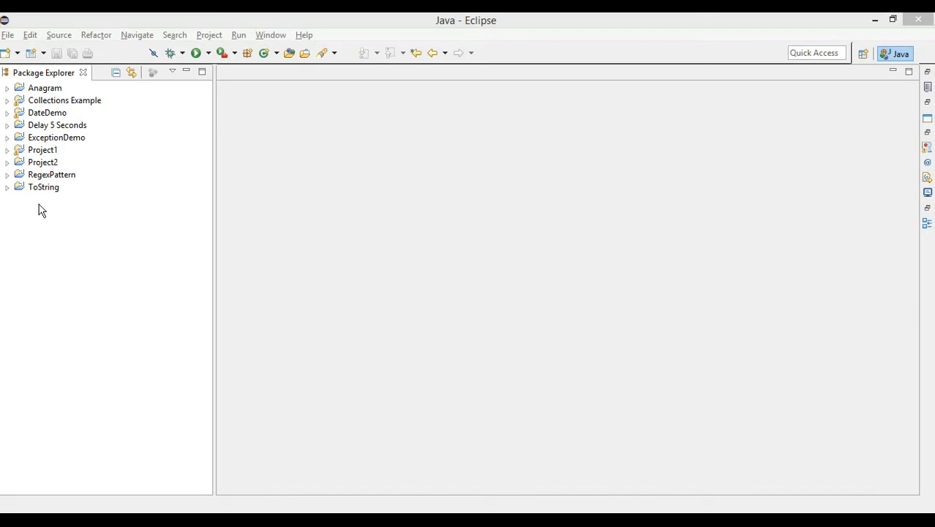
- Create a Java project named ToInteger and expand it to show src and the JRE System Library
right_click(57, 125)
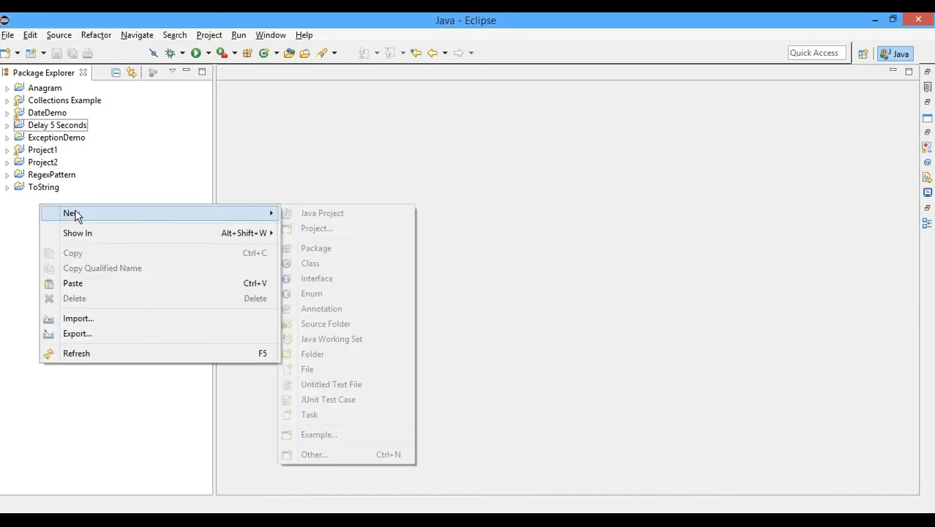
left_click(322, 213)
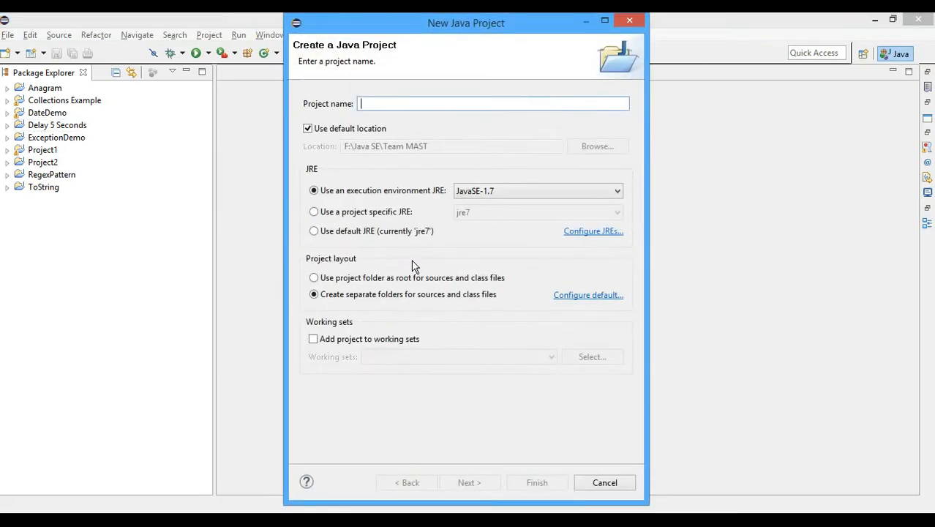
type("ToInt")
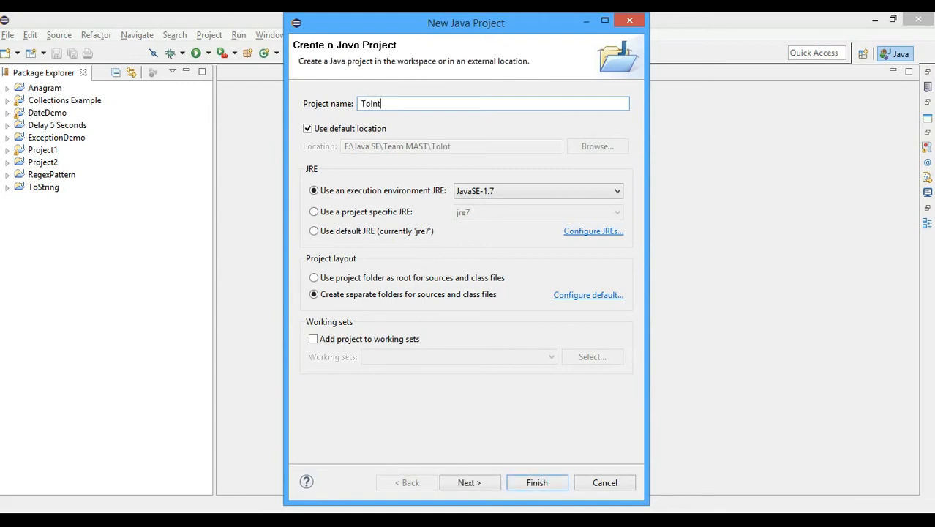
type("eger")
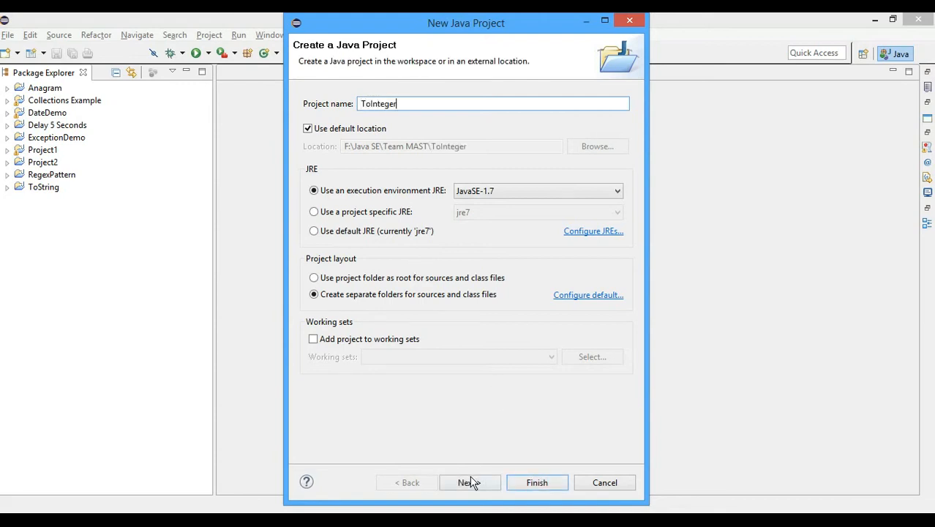
left_click(468, 482)
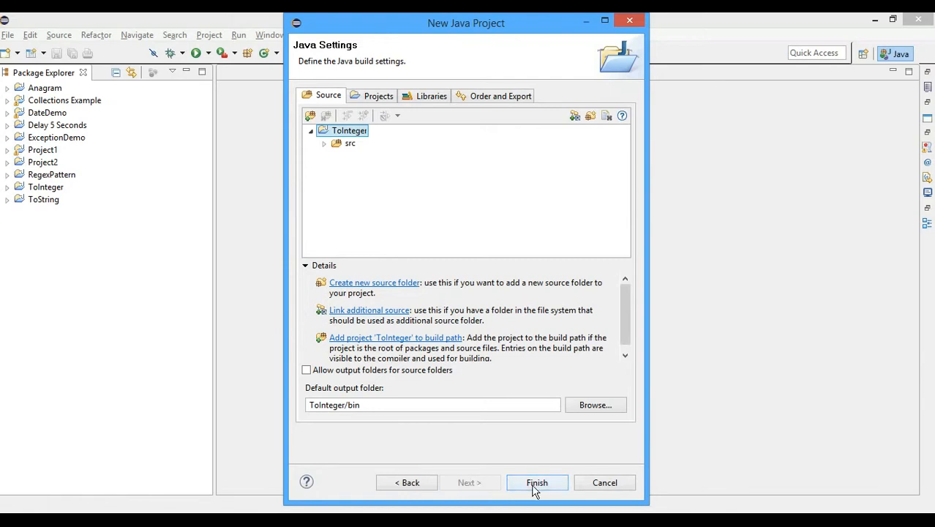
left_click(536, 483)
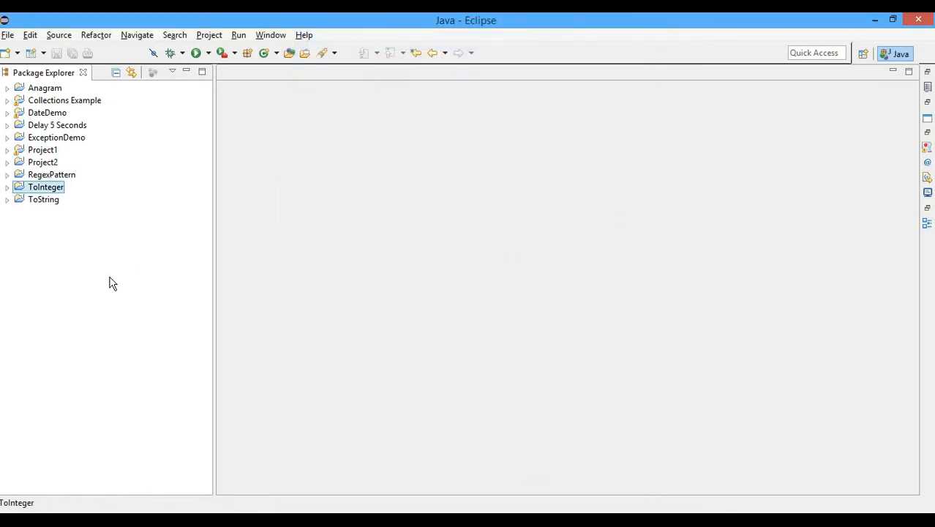
left_click(6, 188)
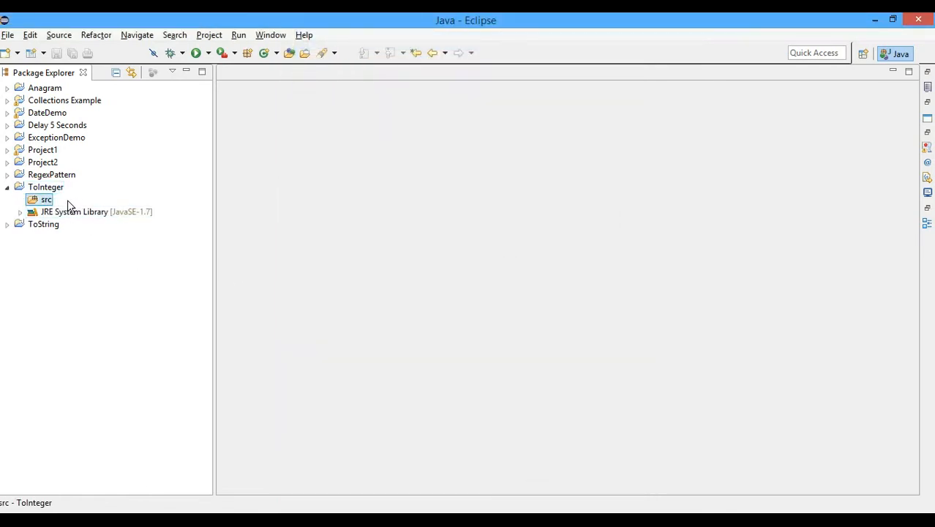
- Add a public class ConvertToInteger with a main method stub to the src folder
right_click(45, 199)
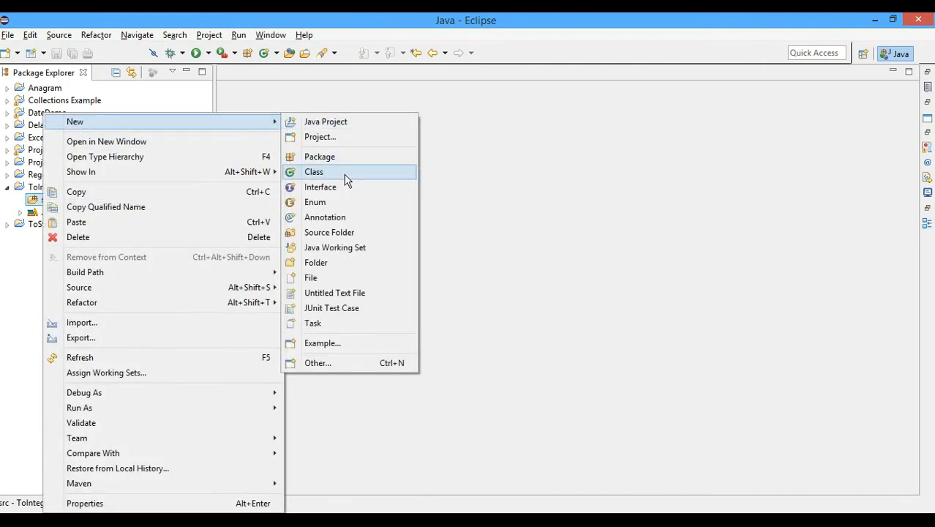
left_click(313, 171)
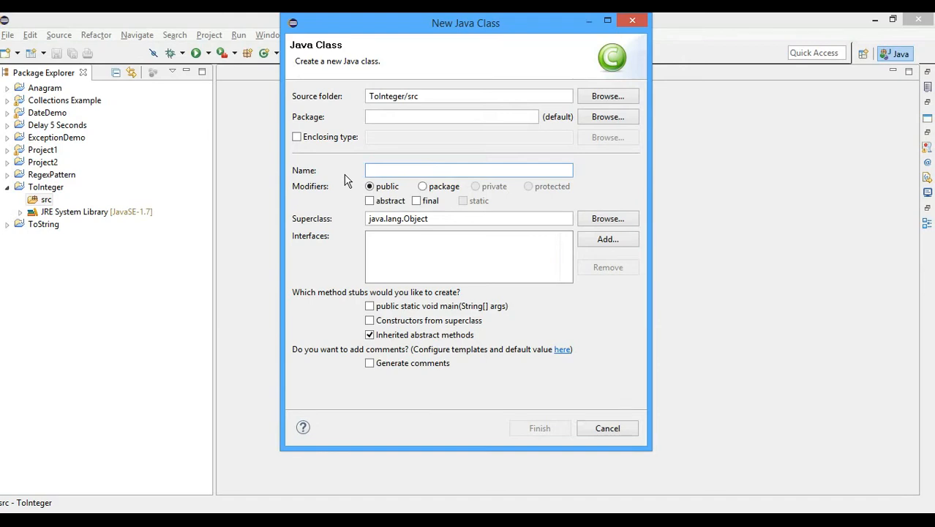
type("ConvertT")
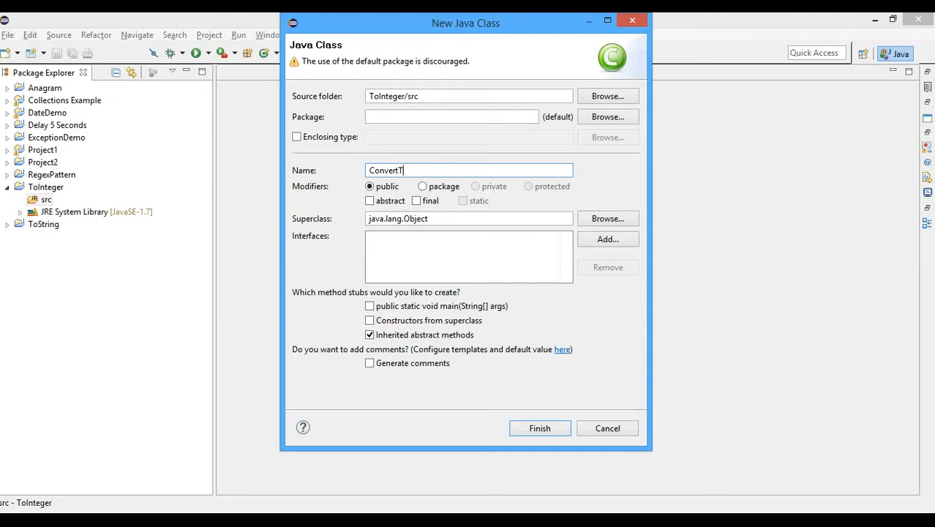
type("oInteger")
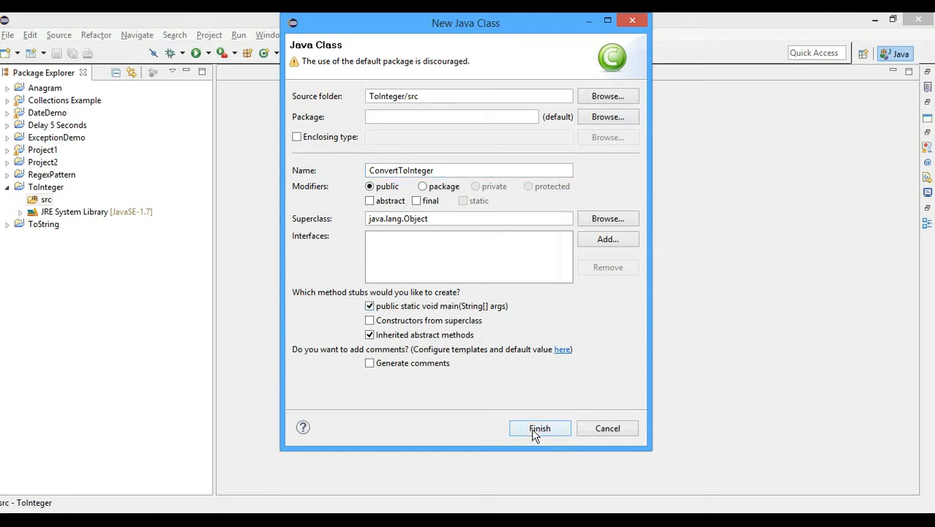
left_click(538, 427)
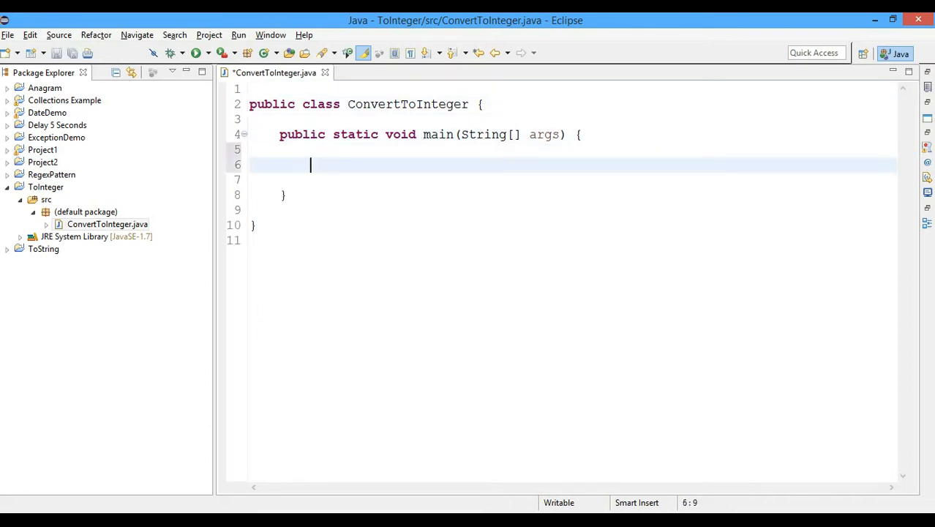
- Declare String number = "10" and int n = Integer.parseInt(number) in main
type("String")
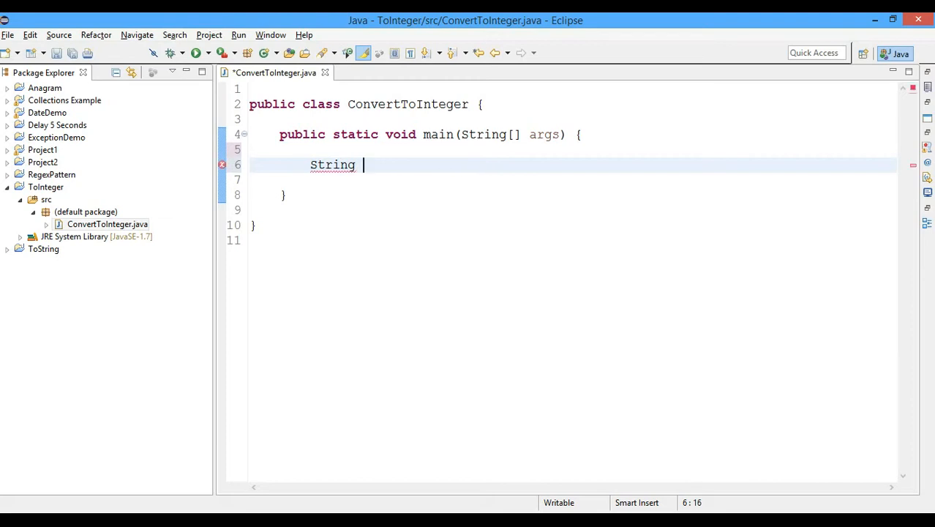
type("numb")
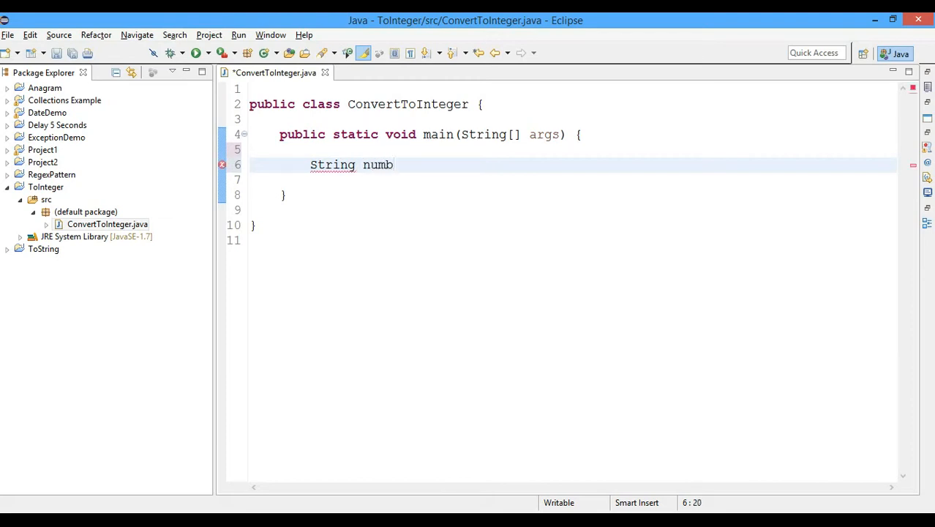
type("er")
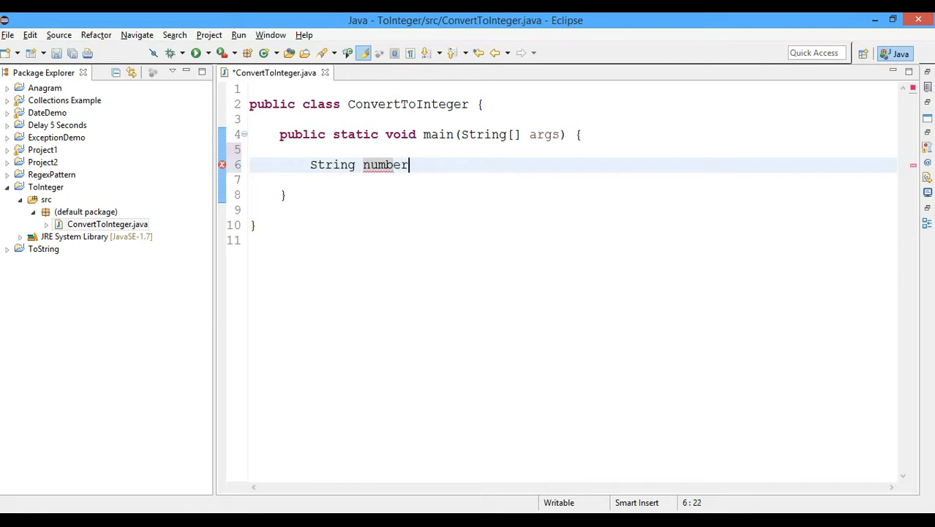
type("= \"\"")
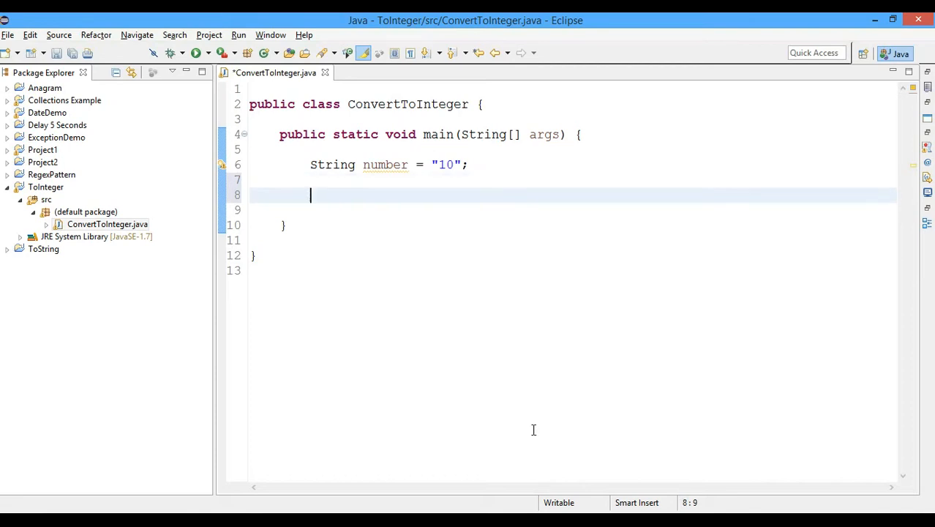
type("i")
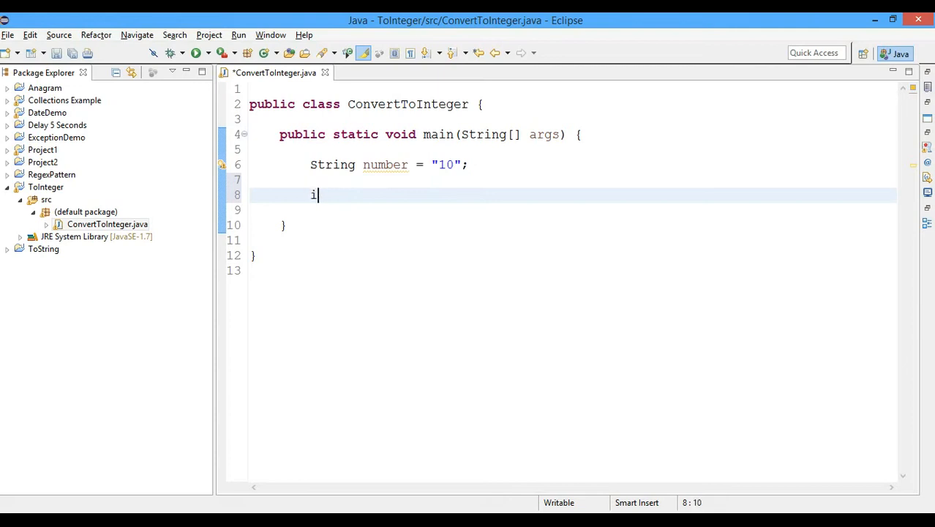
type("nt")
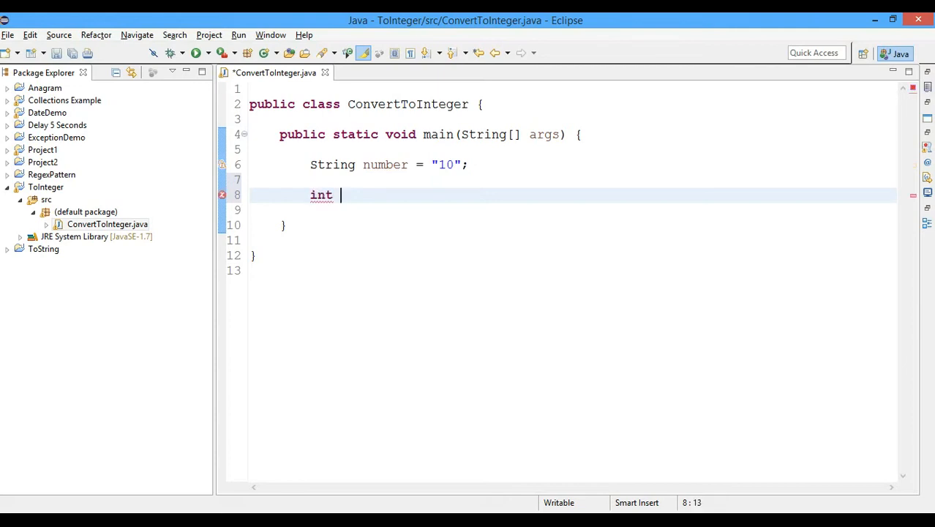
type("n =")
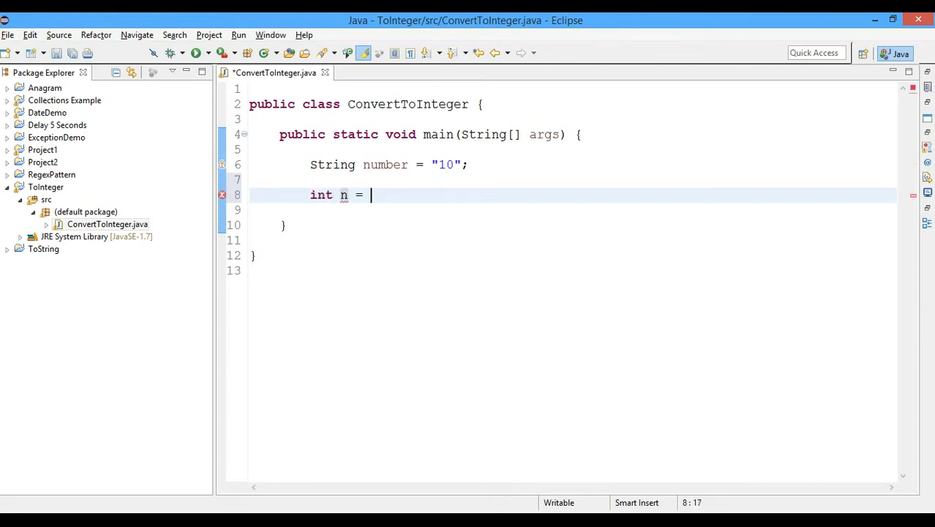
type("In")
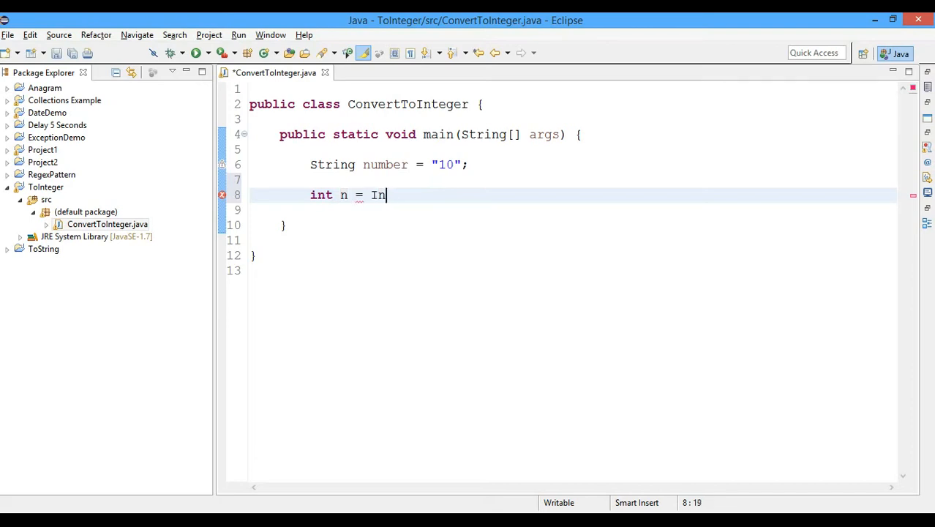
type("teger.parseInt(number);")
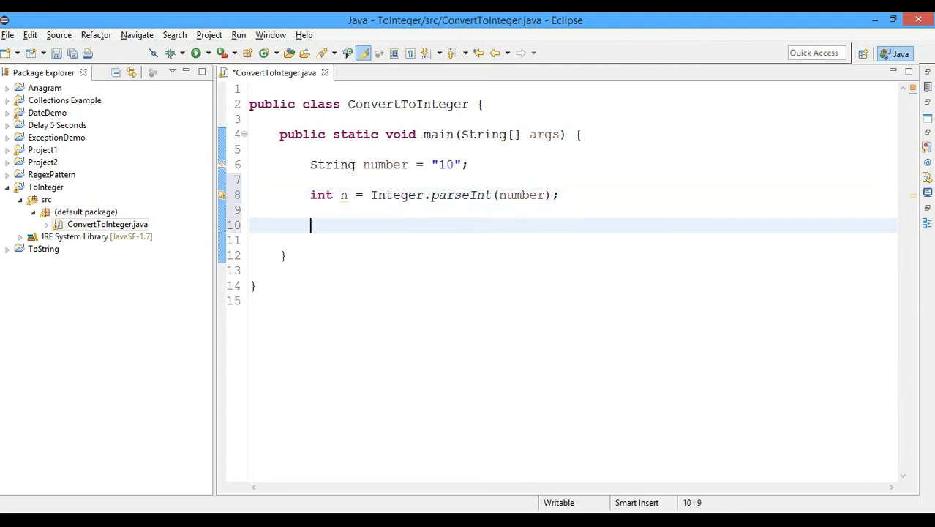
- Print "Integer : " + n right after the parseInt line, removing the blank line above it
type("System.out.println();")
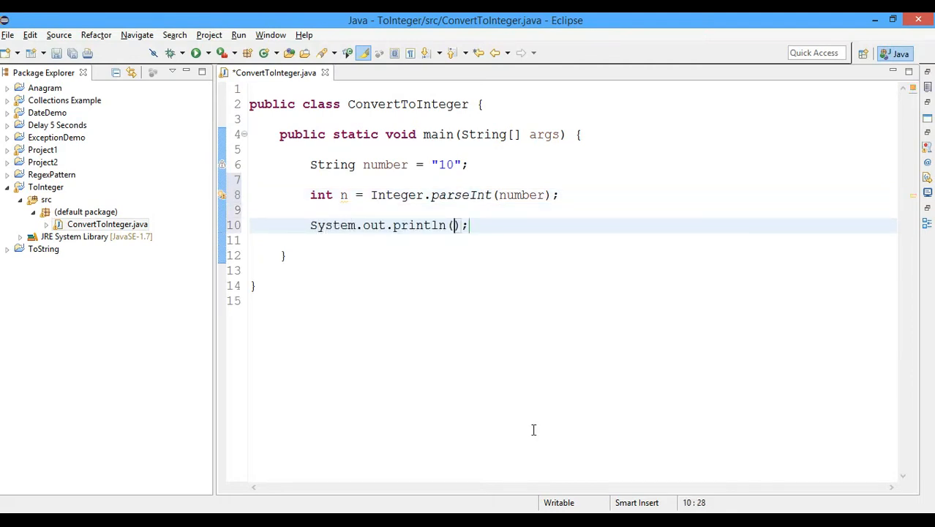
type("\"I")
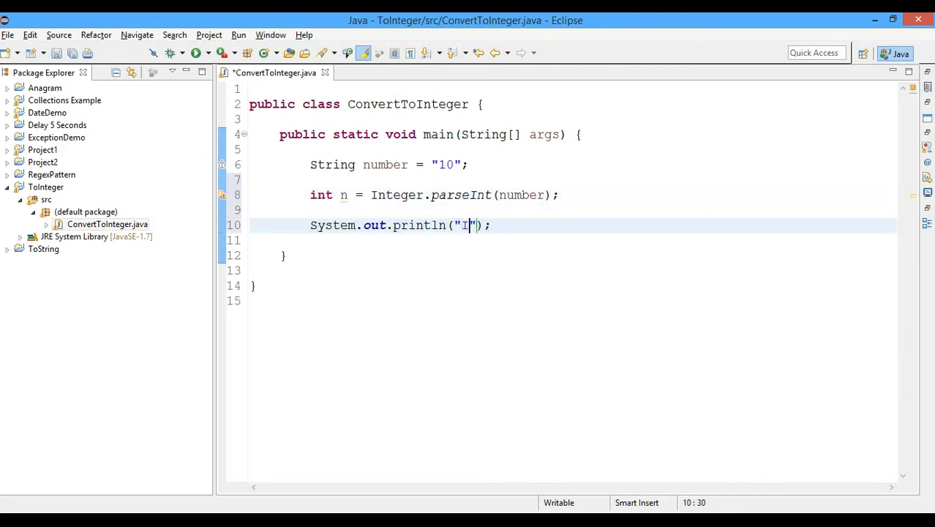
type("nteger :")
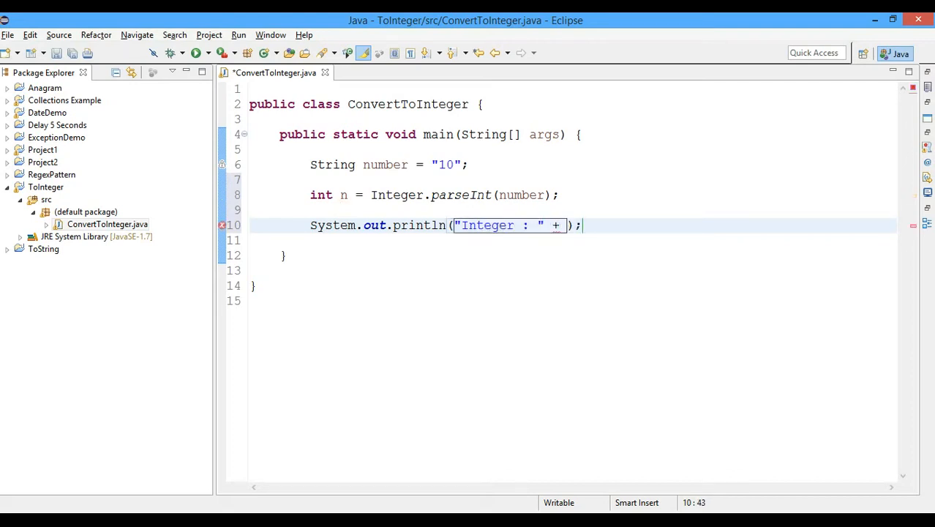
type("n")
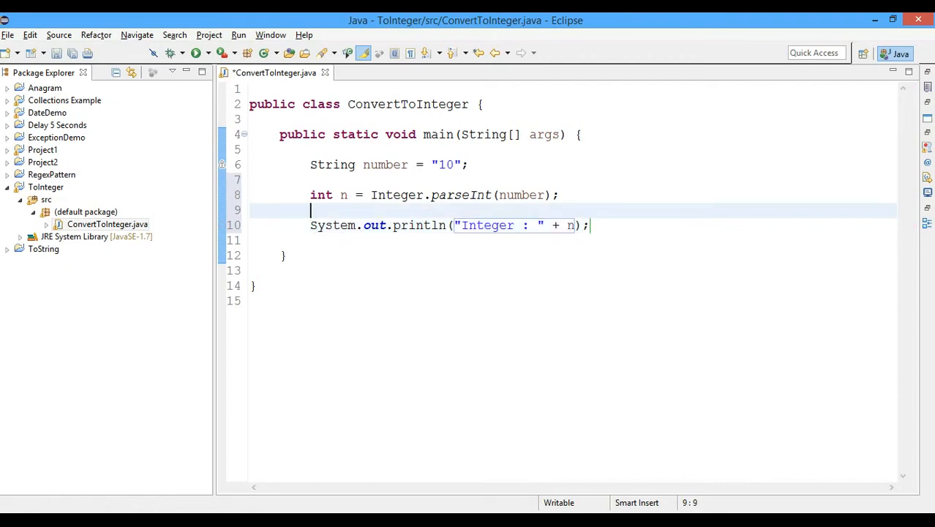
key("Backspace")
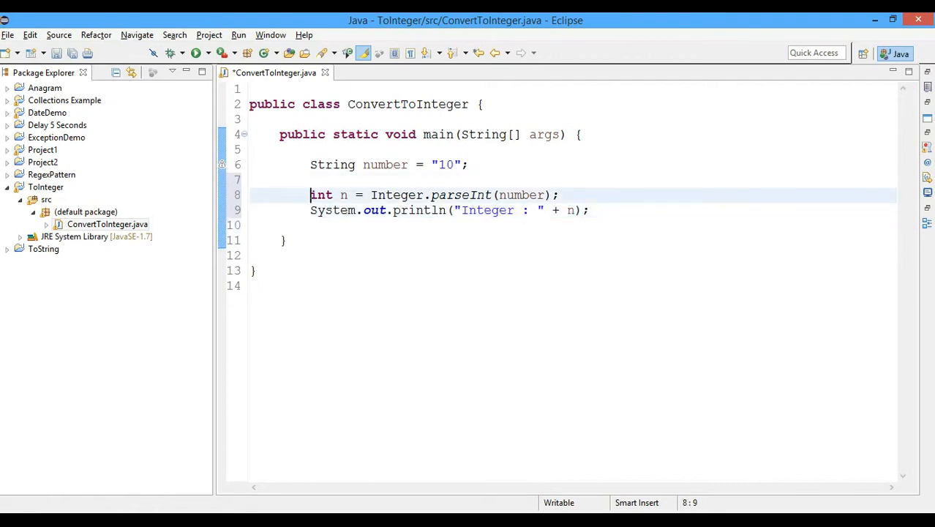
- Insert a new comment line directly above the Integer.parseInt conversion
left_click(196, 53)
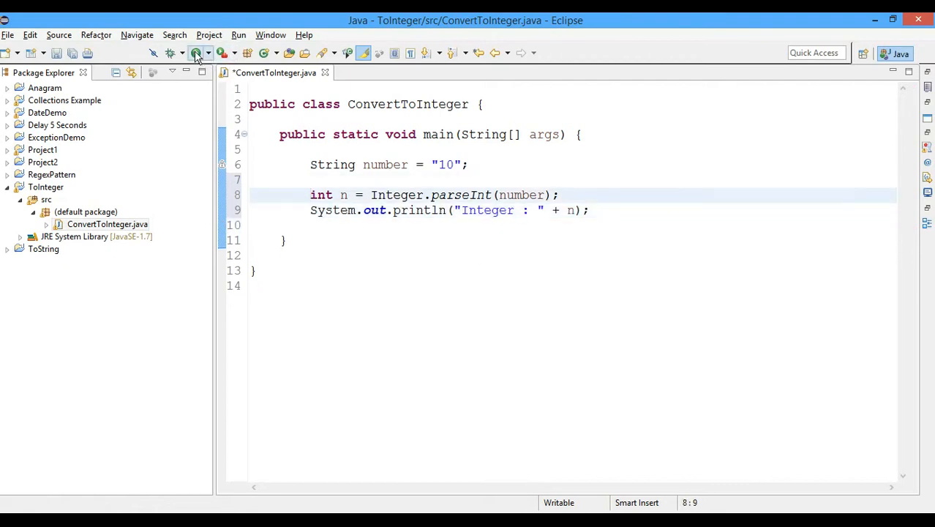
left_click(196, 53)
type("//")
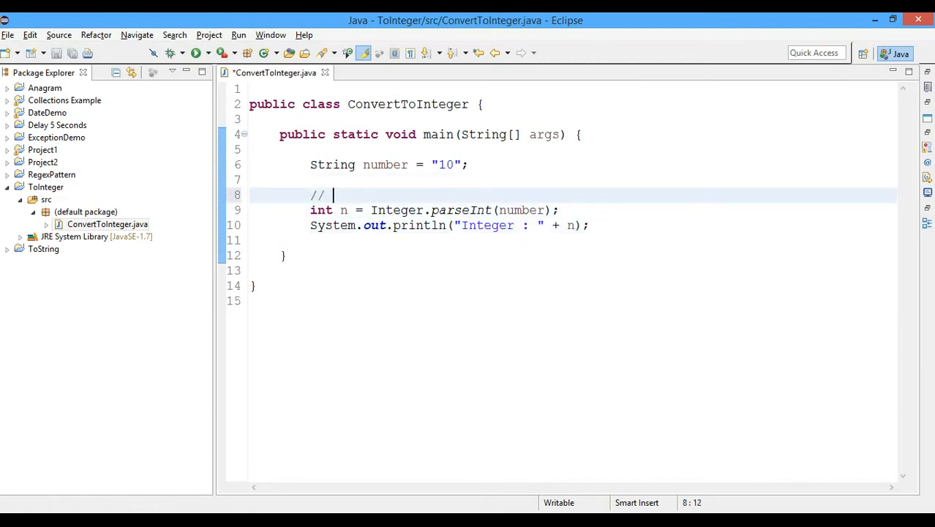
- Label the code with // Method - 1 and // Method - 2 comments
type("Method - 1")
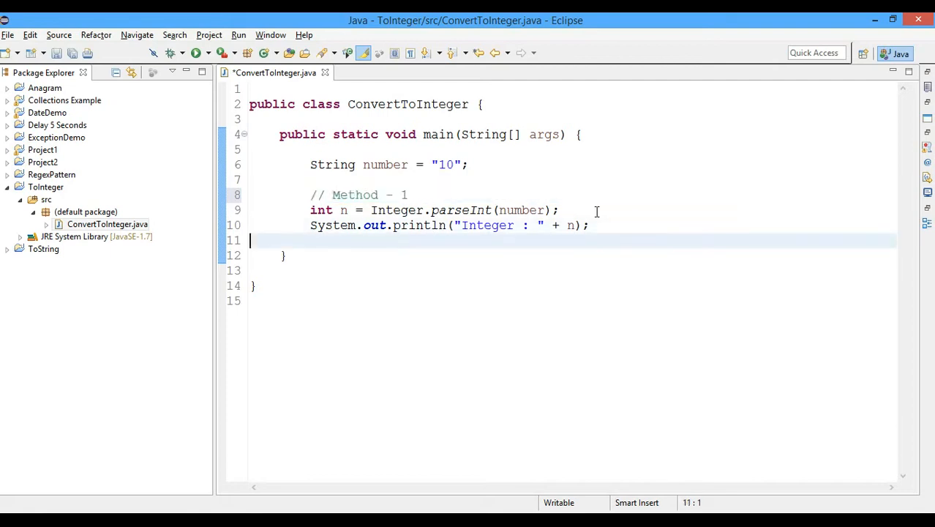
type("// Method - 1")
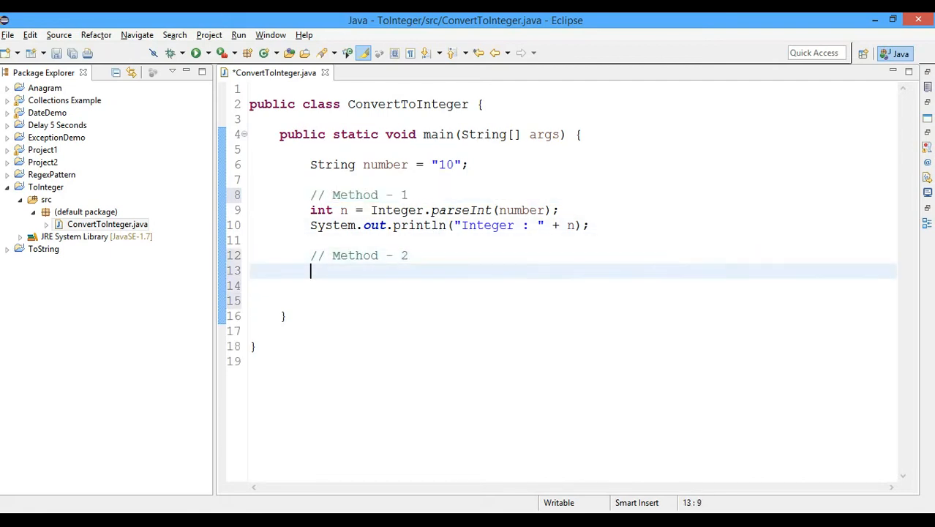
- Add Integer numberInteger = Integer.valueOf(number) and print numberInteger under Method - 2
type("Integer")
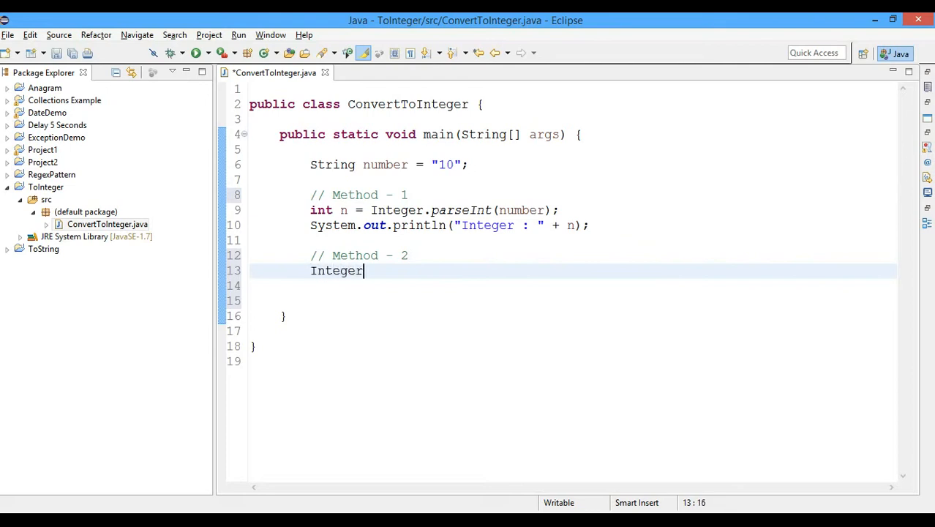
type(".")
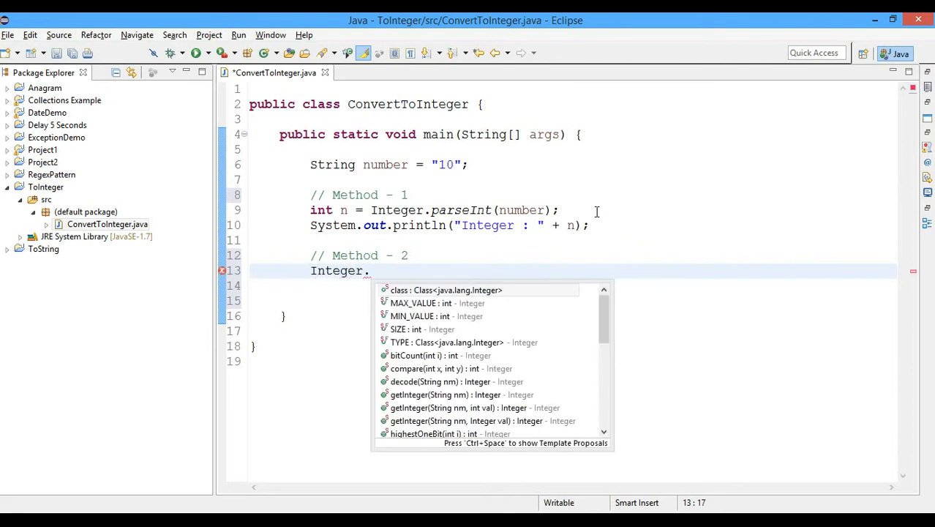
type("valueOf(i")
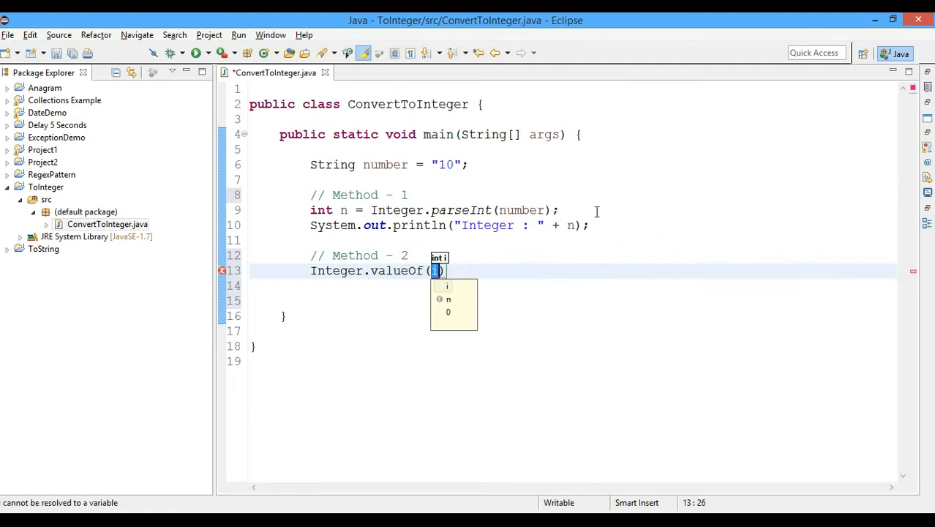
type("number")
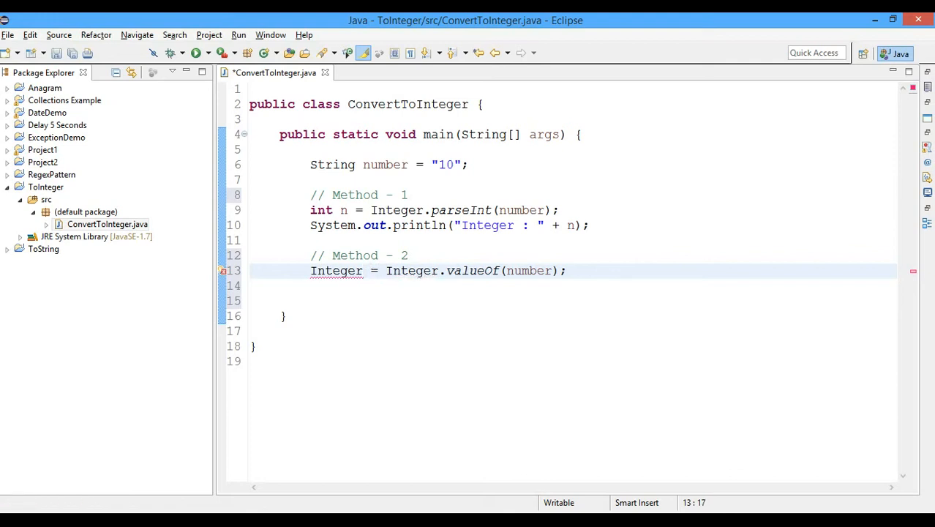
type("number")
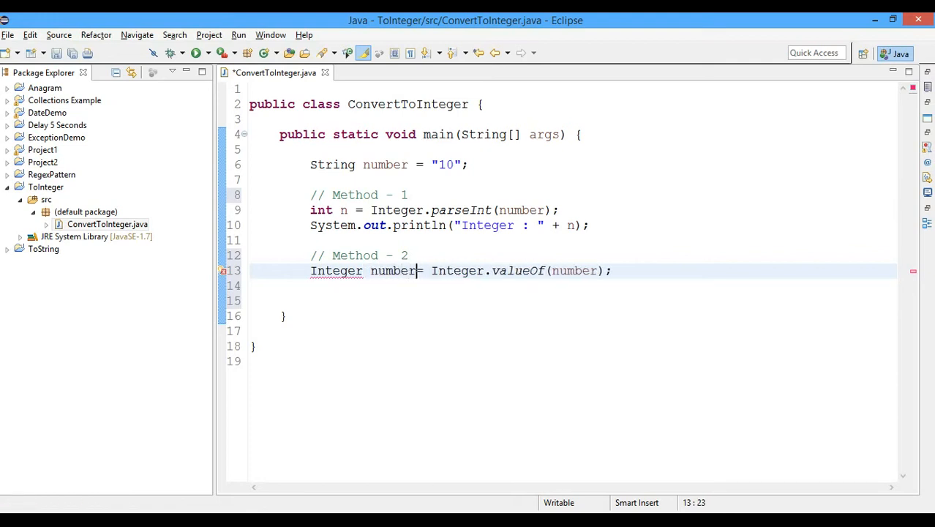
type("Integer")
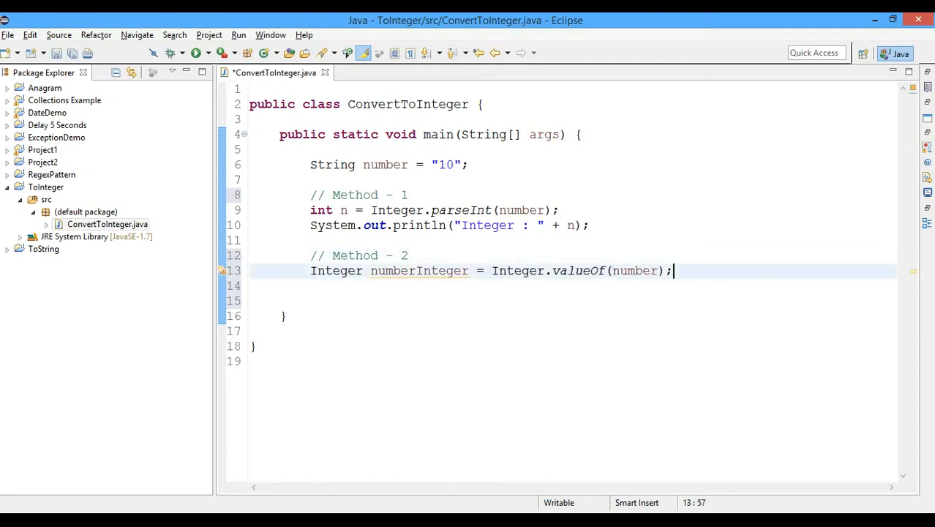
type("System.out.println();")
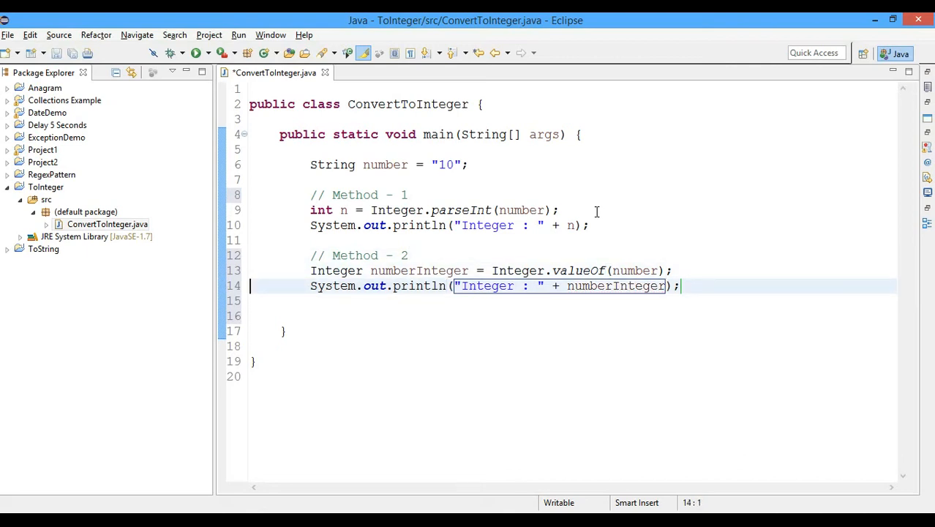
- Save and run ConvertToInteger with both parseInt and valueOf conversions
left_click(196, 53)
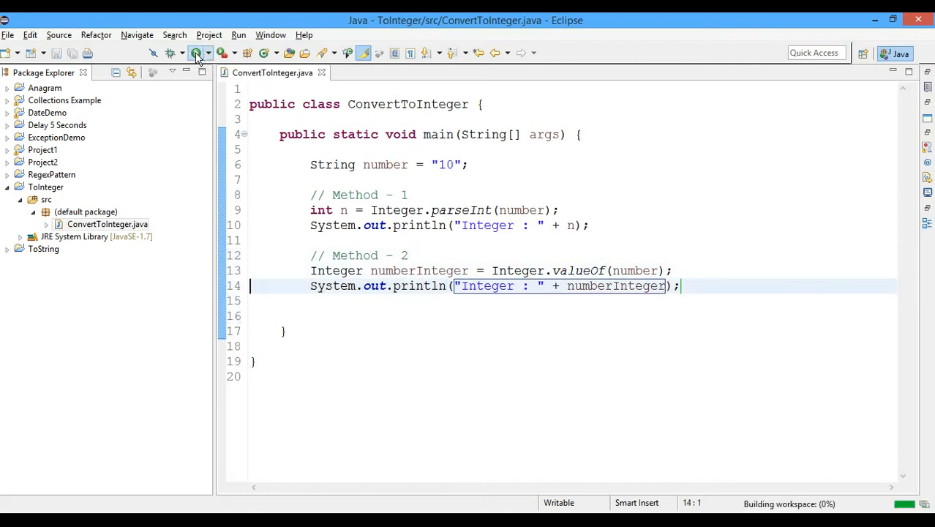
left_click(196, 52)
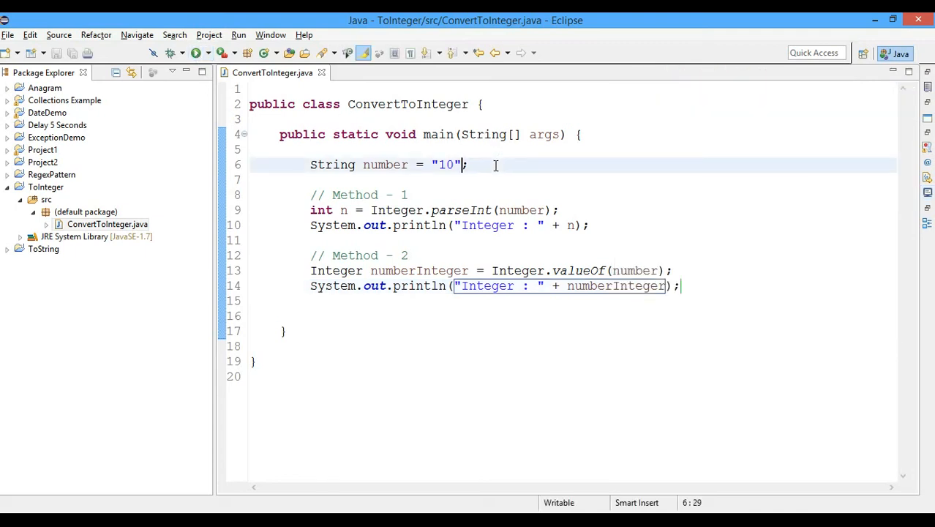
- Change the string number from "10" to "abc" and run the program
double_click(445, 164)
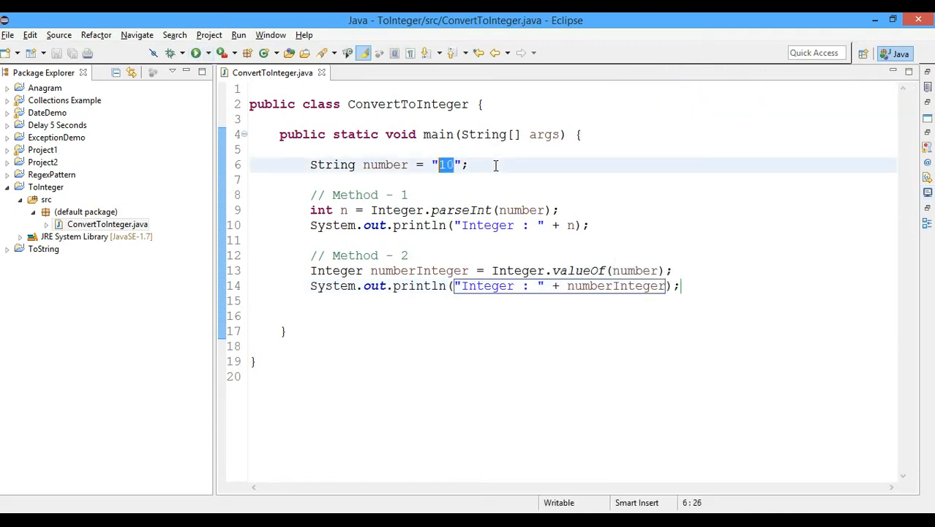
type("abc")
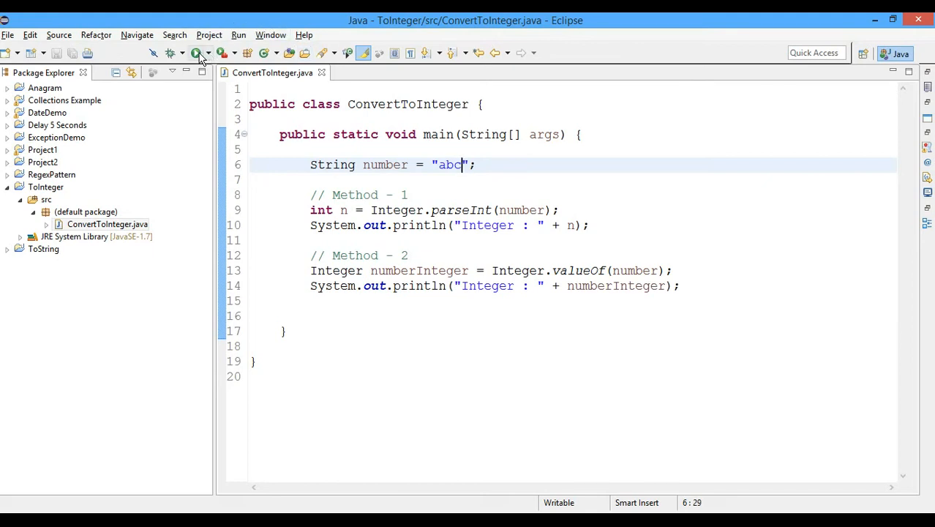
left_click(196, 52)
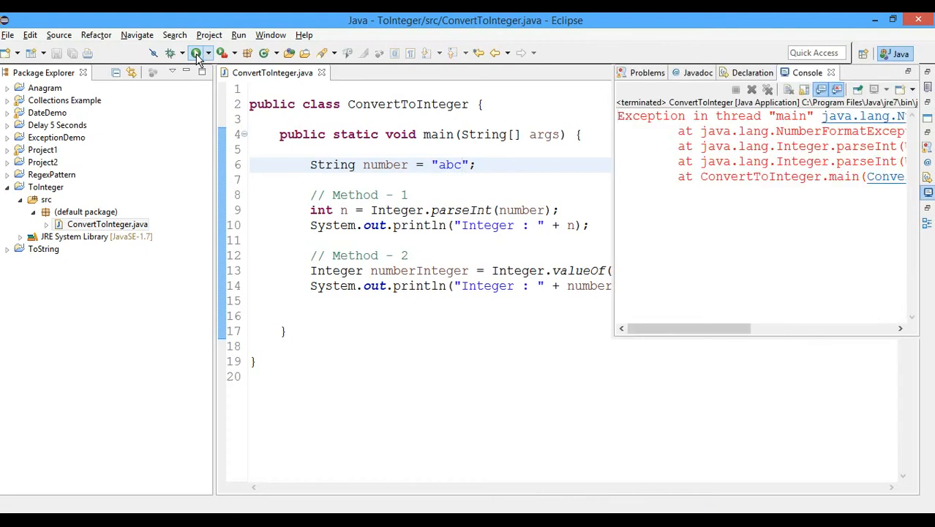
- Enlarge the console and highlight "abc" in the NumberFormatException message
left_click(196, 52)
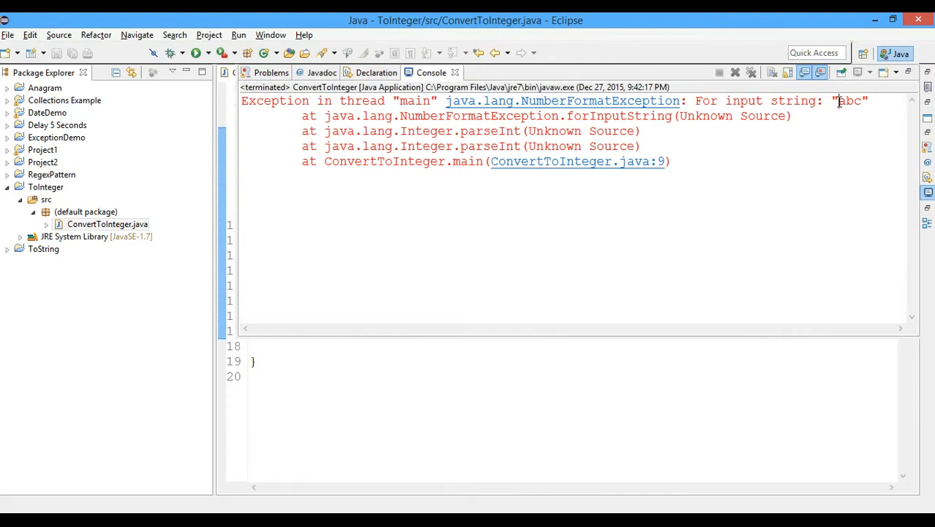
double_click(847, 101)
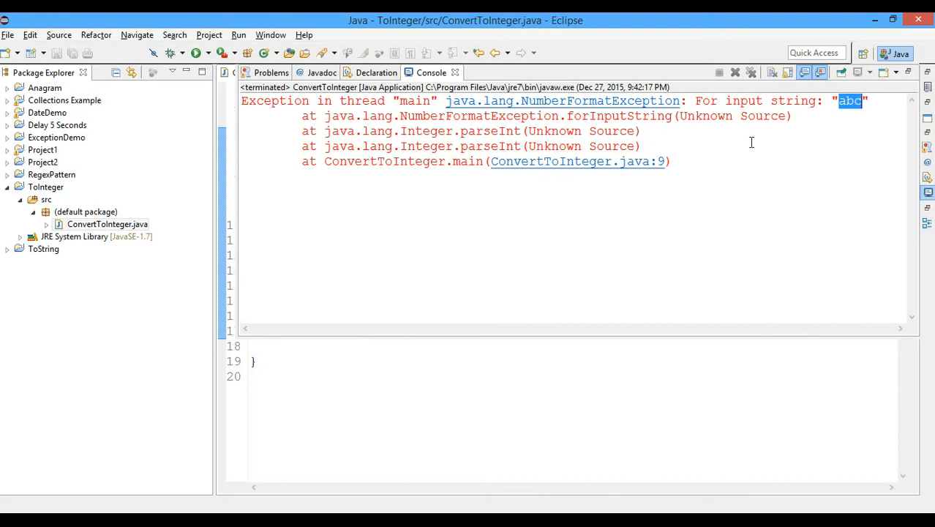
mouse_move(237, 145)
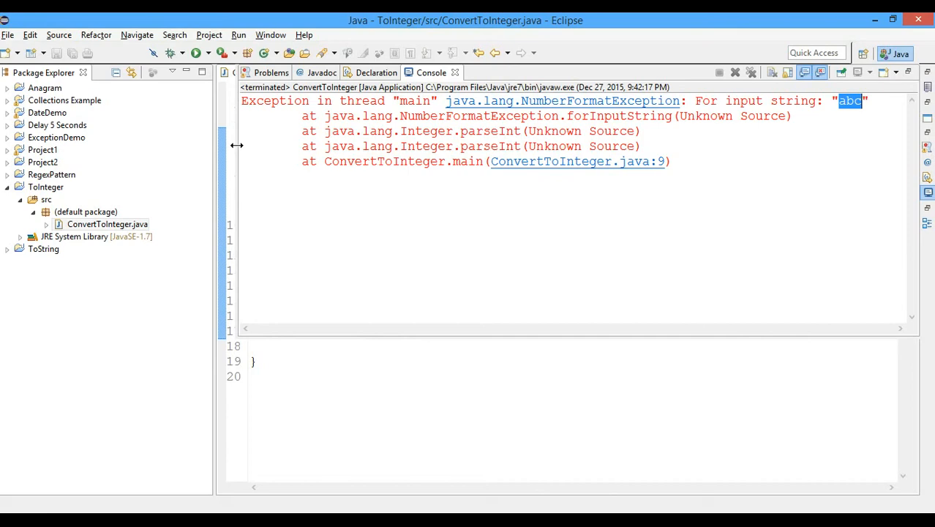